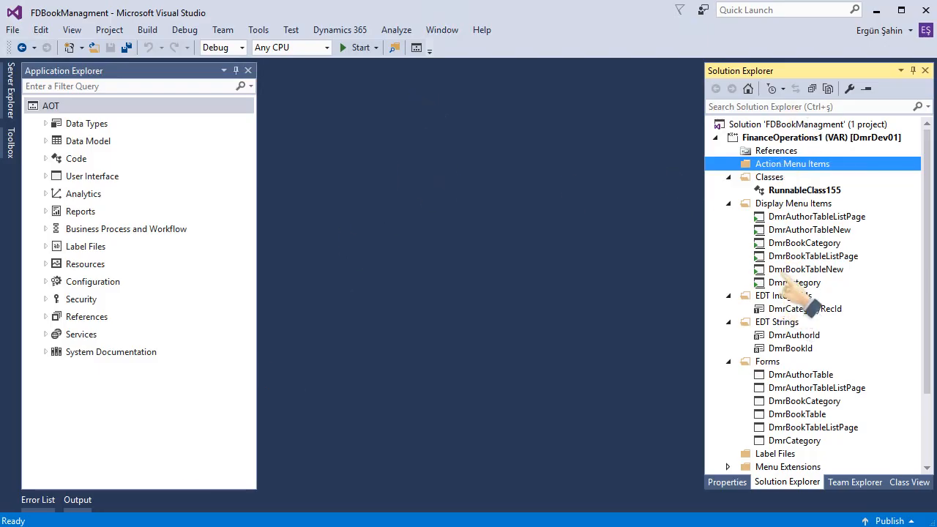
# Add a new Label File item to FinanceOperations1 and name it DmrBookStore.
pyautogui.rightClick(820, 138)
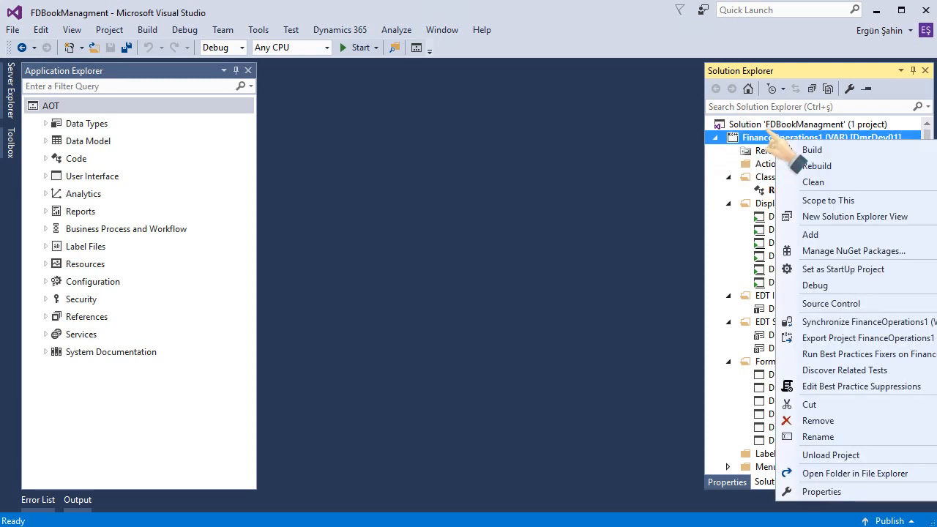
pyautogui.moveTo(811, 234)
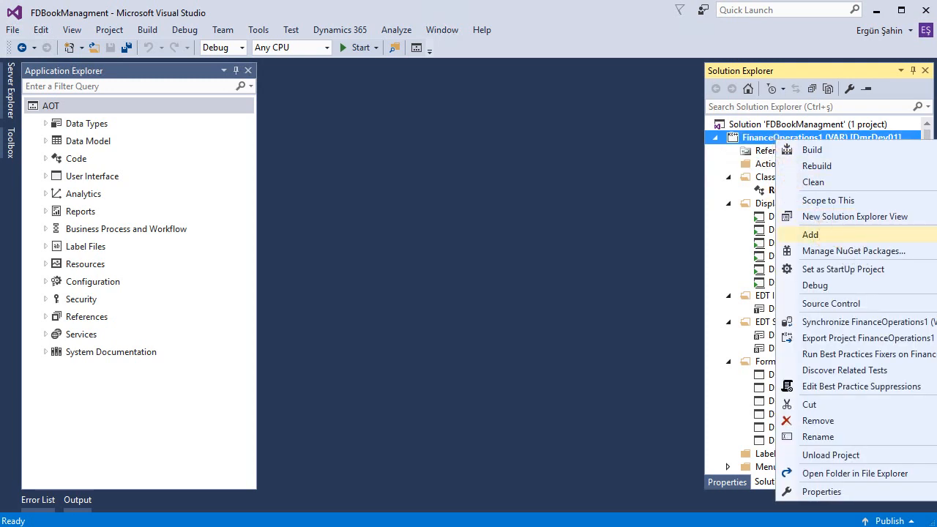
pyautogui.click(810, 234)
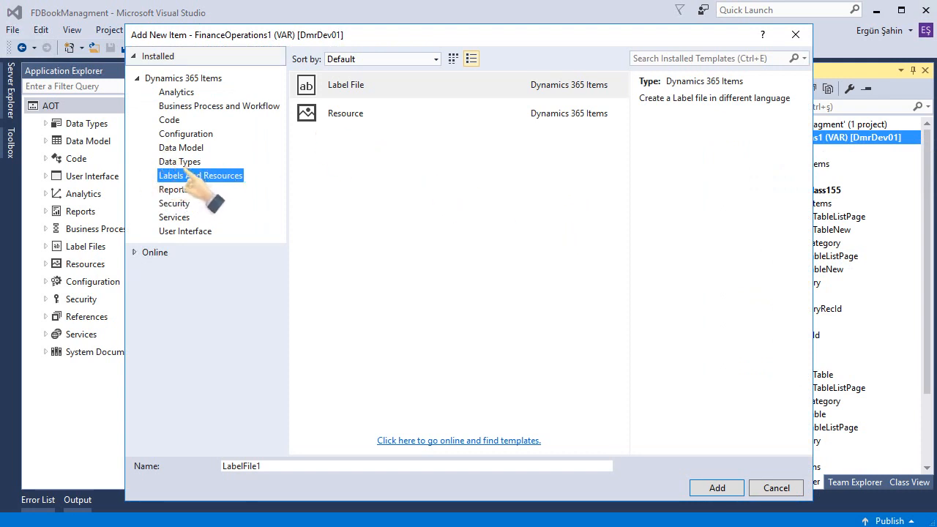
pyautogui.moveTo(300, 183)
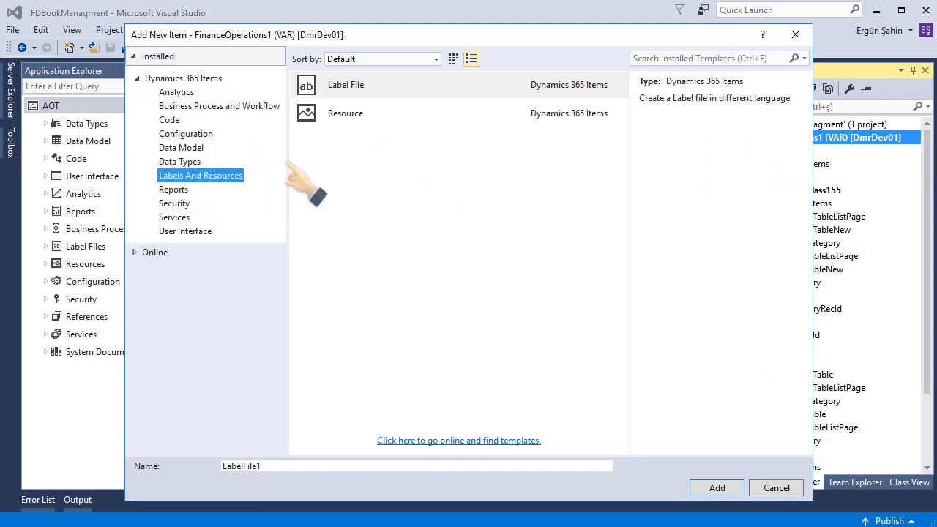
pyautogui.click(346, 84)
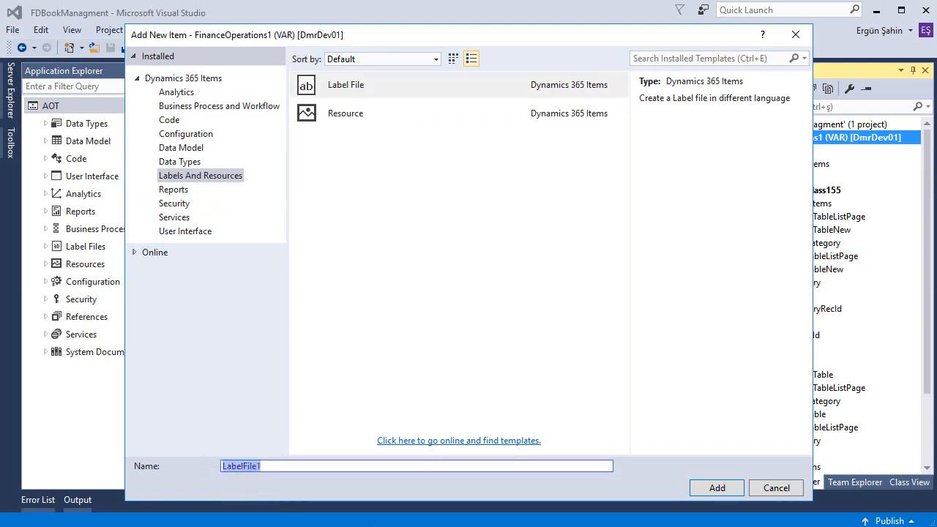
pyautogui.write('DmrB')
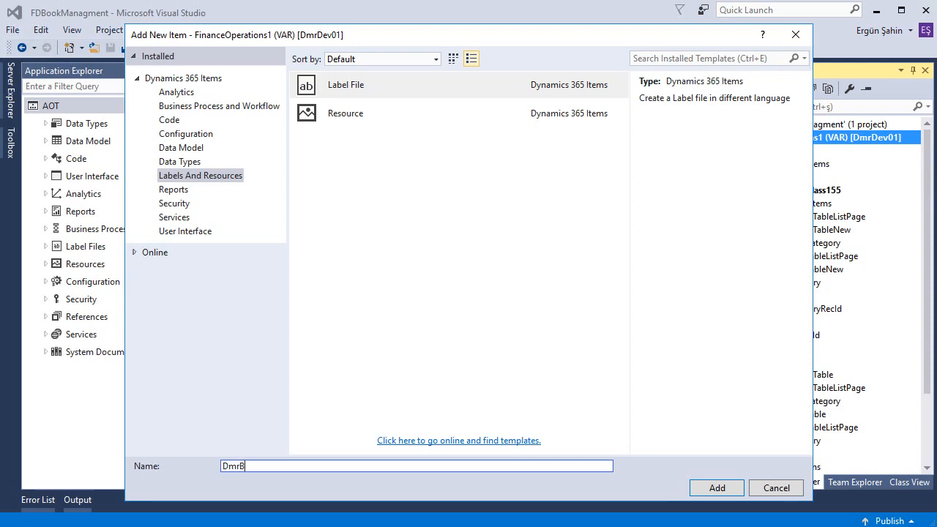
pyautogui.write('ookStore')
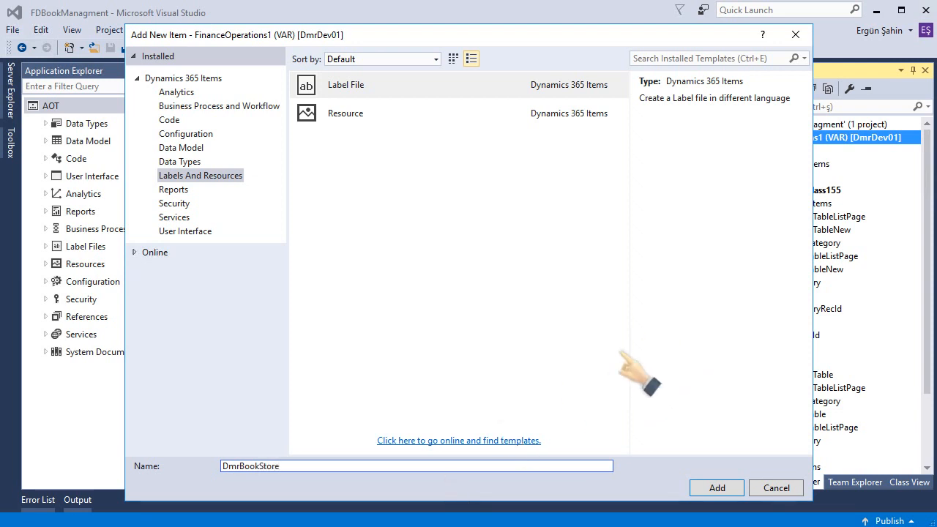
# Confirm the new item so the Label file Wizard starts with ID DmrBookStore.
pyautogui.click(716, 488)
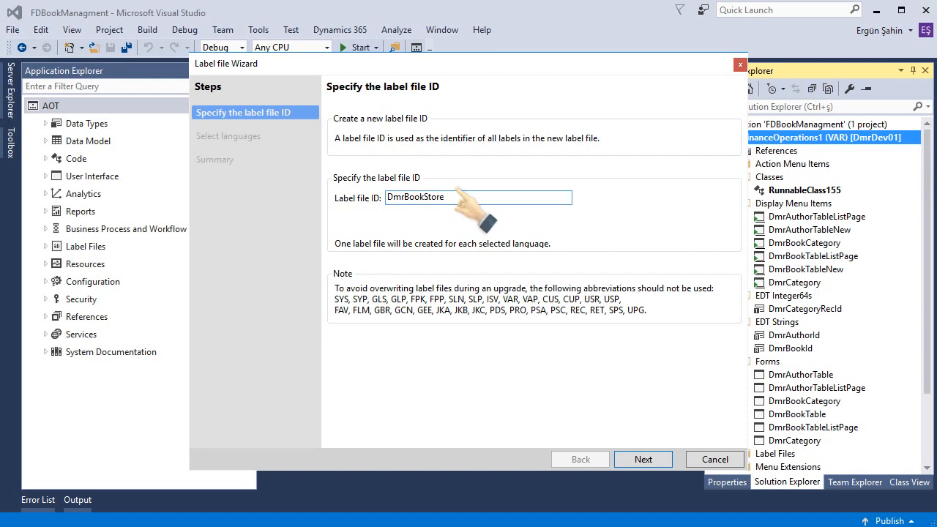
pyautogui.moveTo(358, 282)
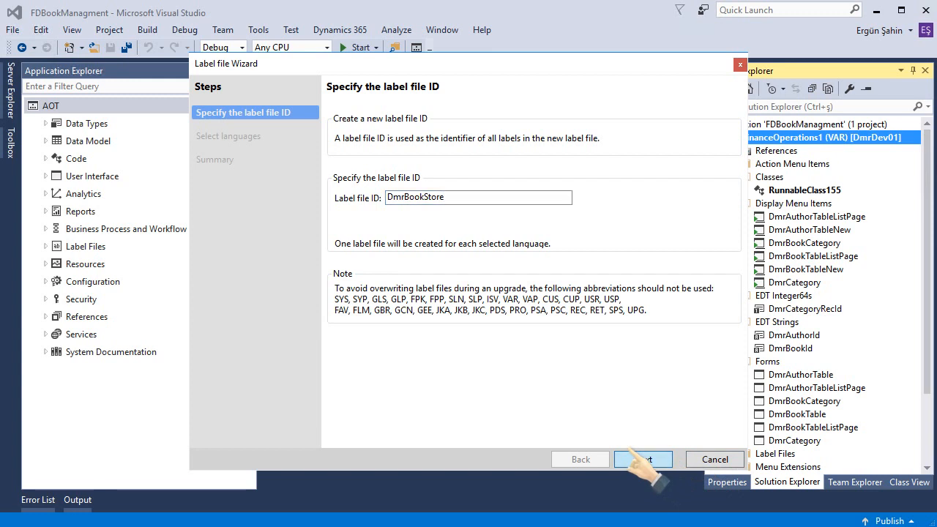
# Add Turkish alongside English (United States) and advance to the wizard summary.
pyautogui.click(642, 459)
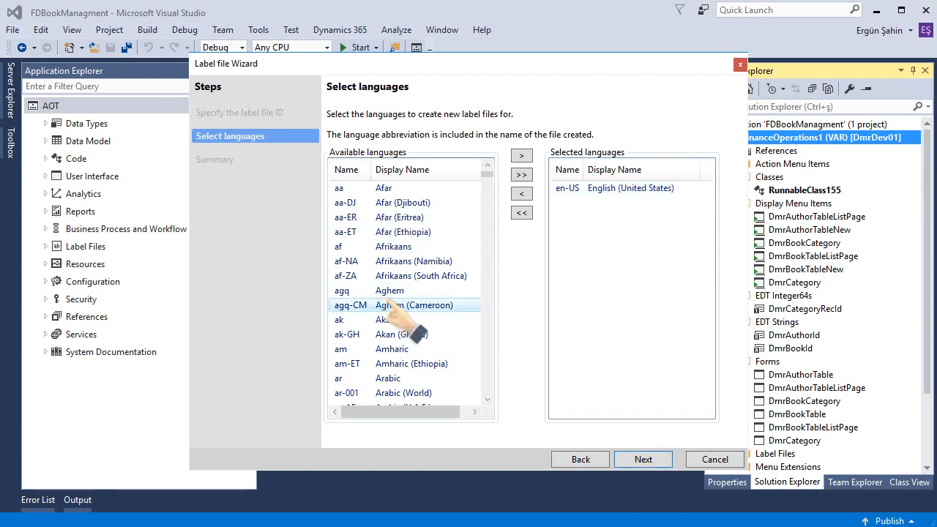
pyautogui.scroll(-3)
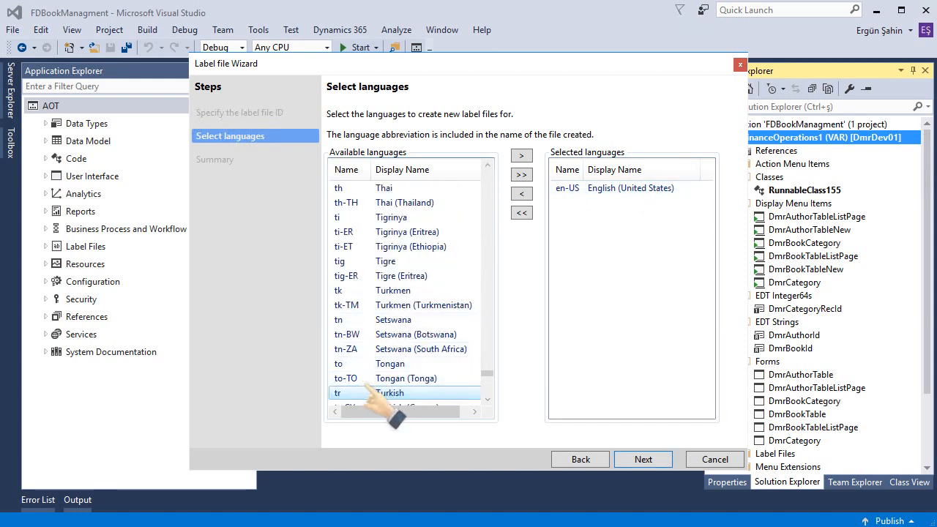
pyautogui.click(521, 155)
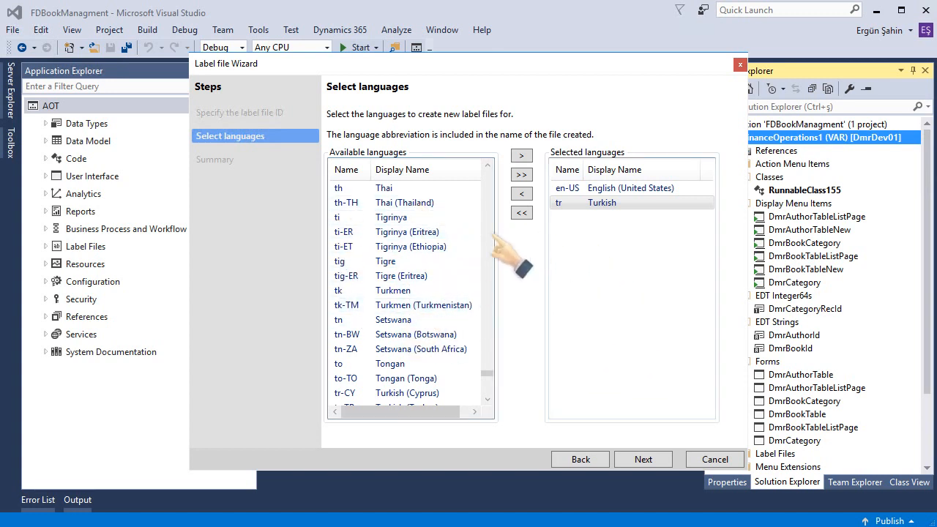
pyautogui.click(643, 459)
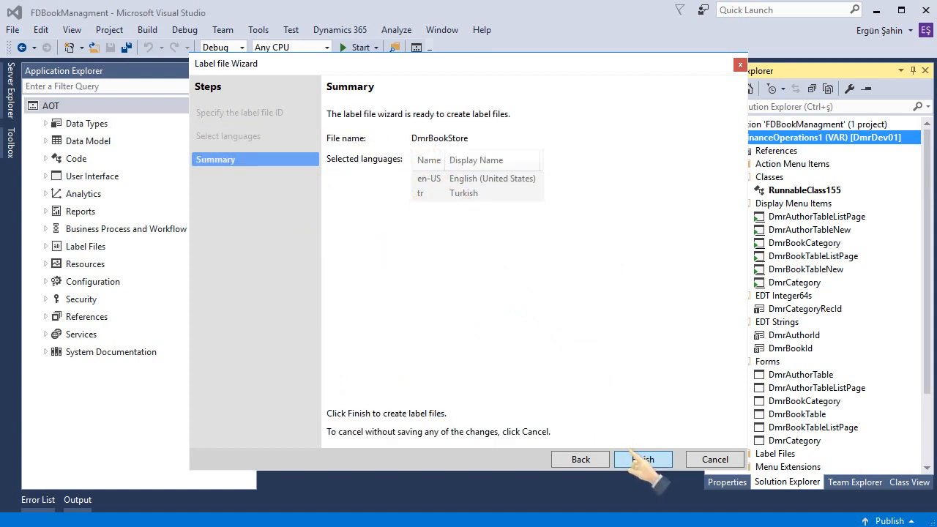
# Finish the wizard and inspect the en-US and tr DmrBookStore label files in Solution Explorer.
pyautogui.click(642, 459)
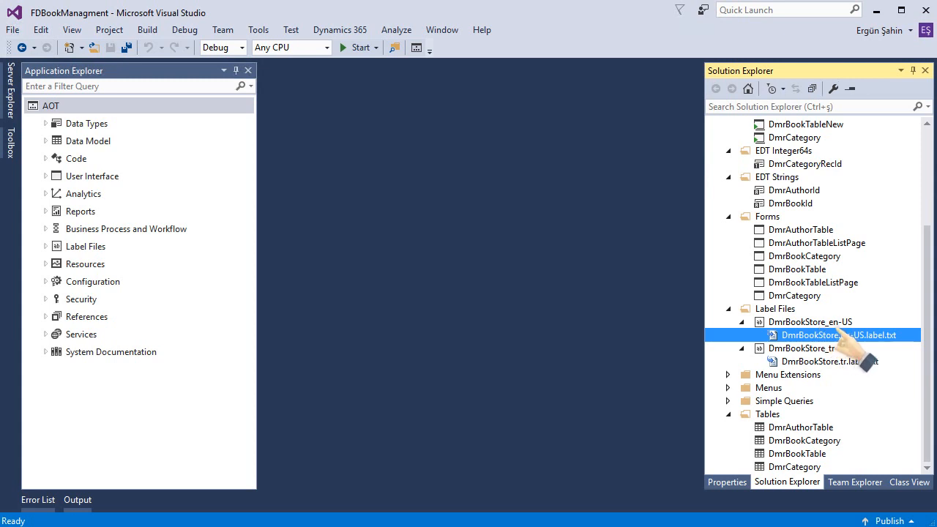
pyautogui.moveTo(864, 373)
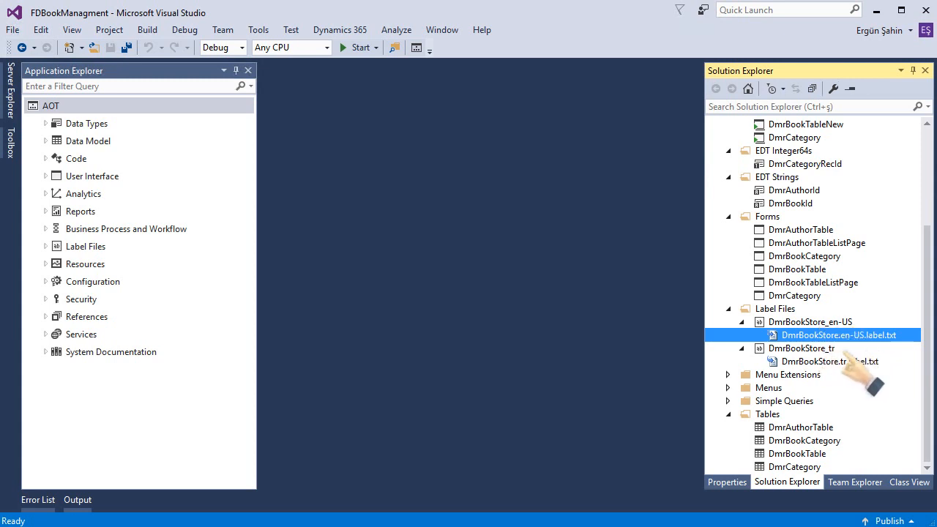
pyautogui.click(830, 361)
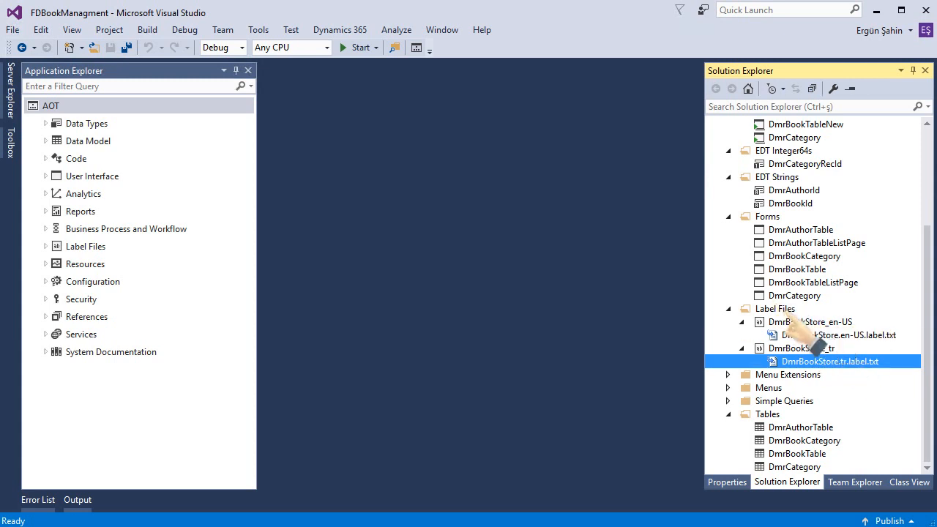
pyautogui.rightClick(809, 322)
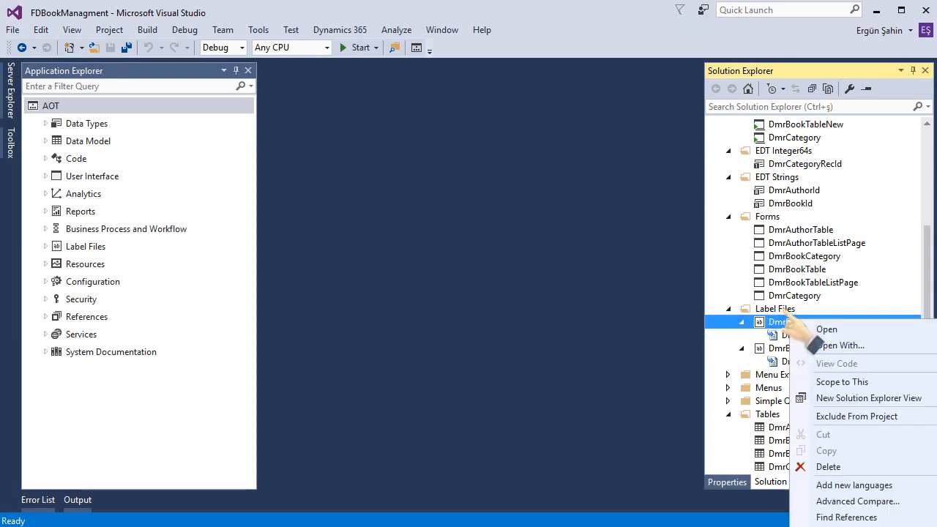
pyautogui.moveTo(863, 484)
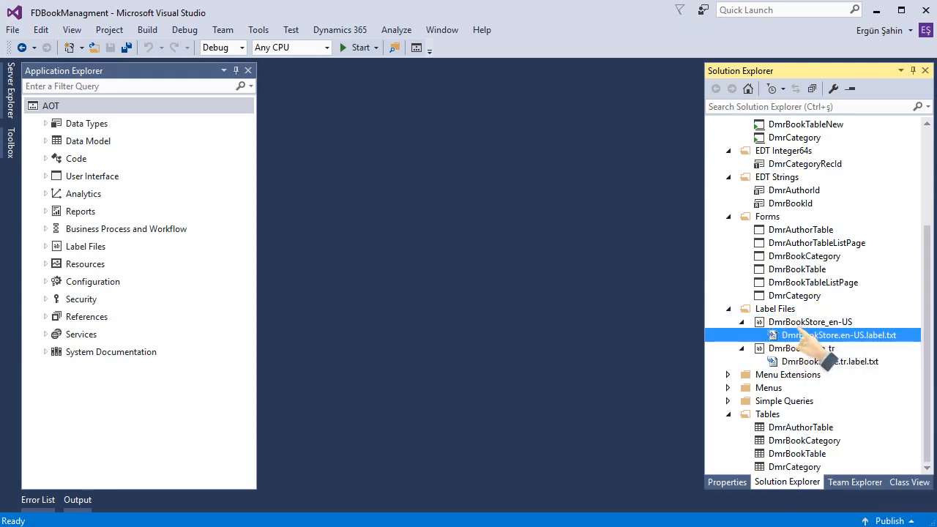
# Open DmrBookId in the designer and check its Label property, still 'Book Id'.
pyautogui.click(790, 203)
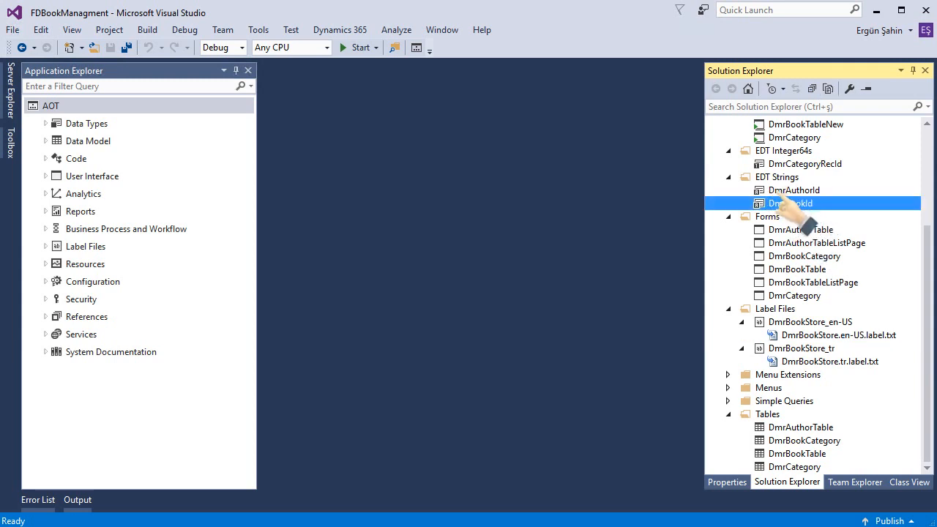
pyautogui.doubleClick(791, 203)
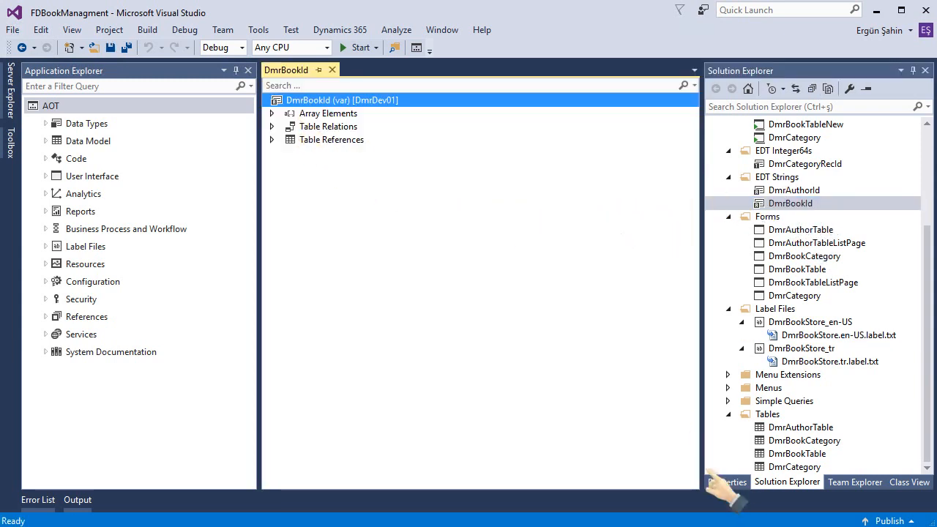
pyautogui.click(726, 482)
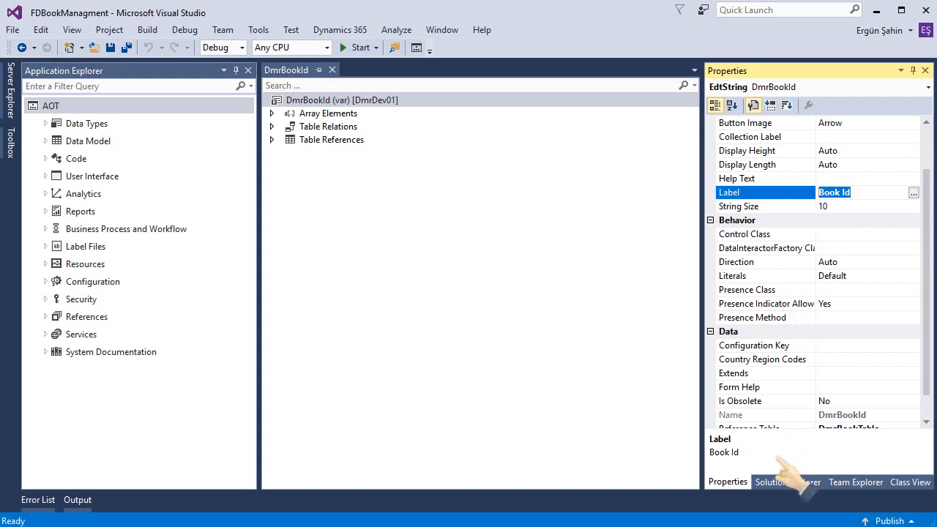
pyautogui.moveTo(787, 483)
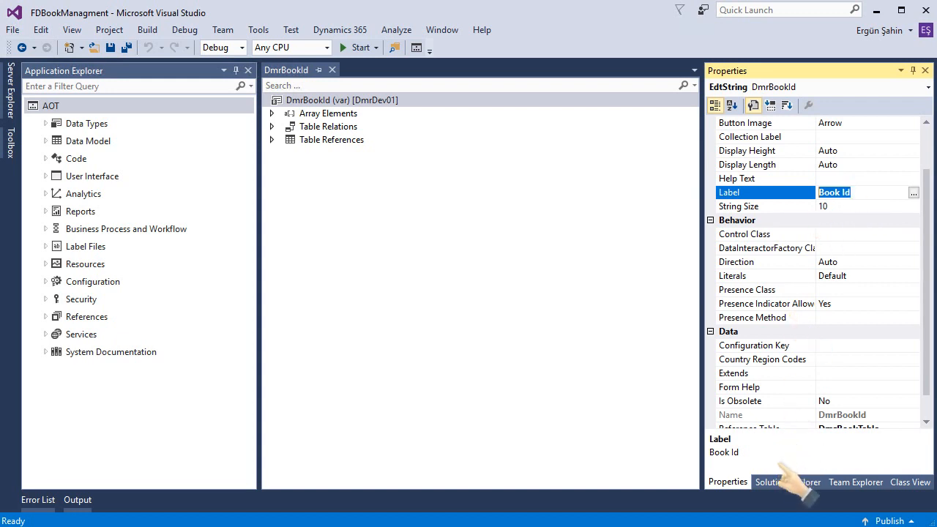
pyautogui.click(787, 481)
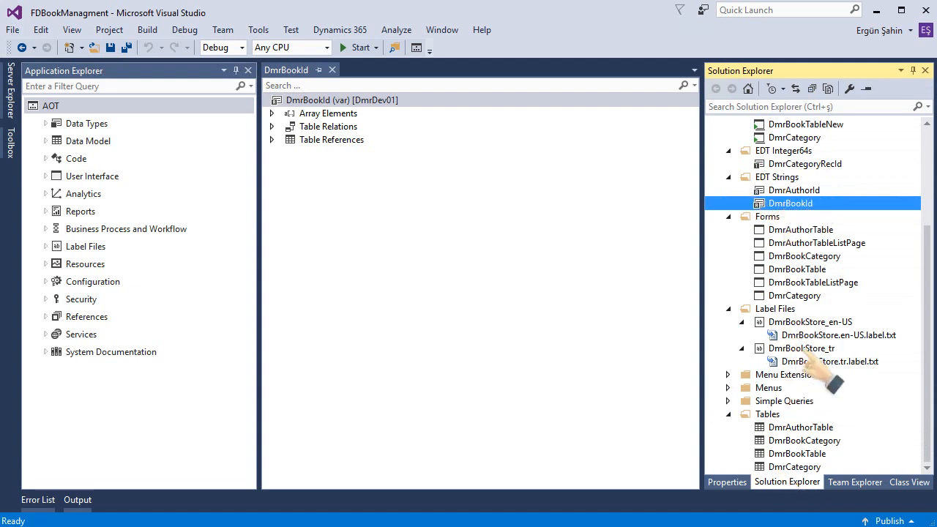
# Create label BookId with text 'Book Id' in the en-US label file and save.
pyautogui.doubleClick(839, 334)
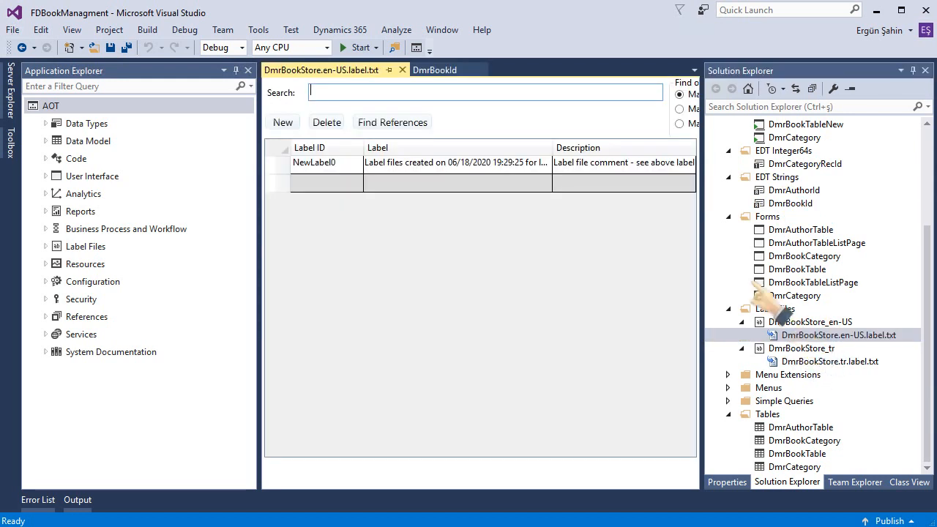
pyautogui.moveTo(282, 122)
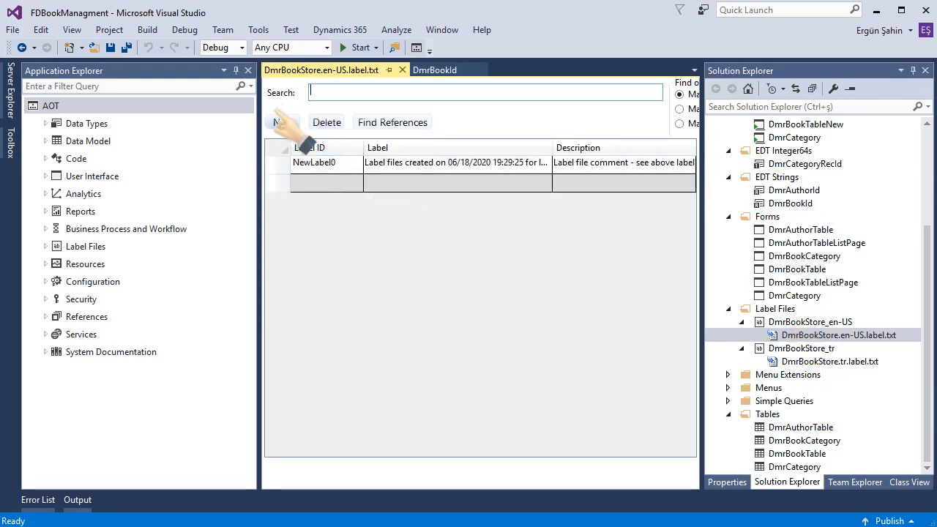
pyautogui.click(283, 122)
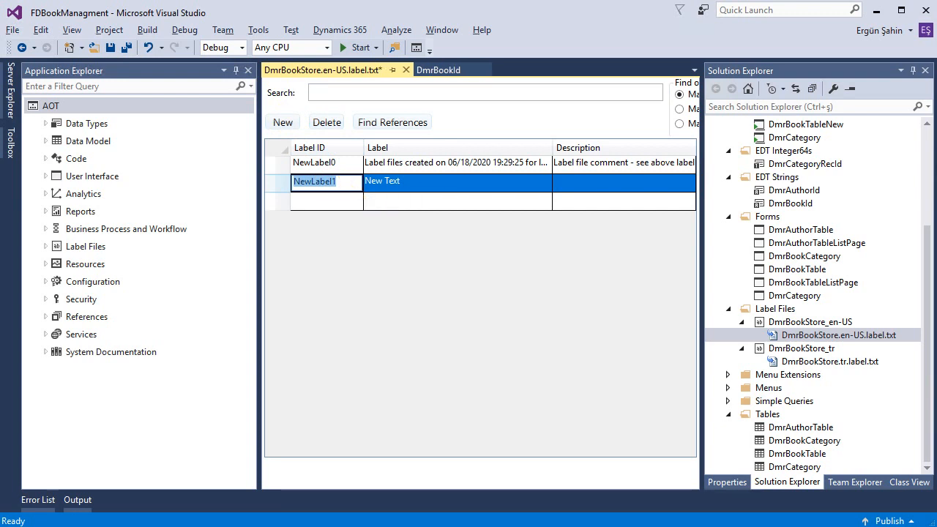
pyautogui.write('@')
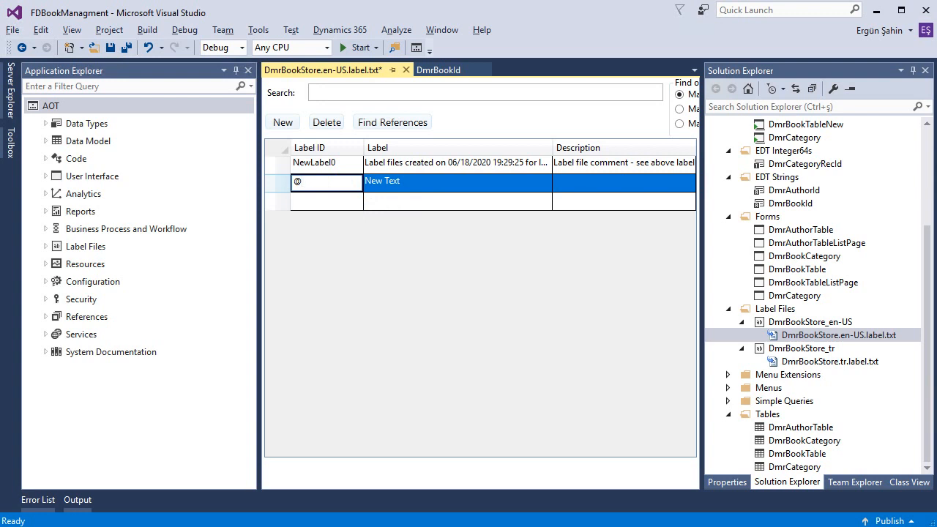
pyautogui.write('Dmr')
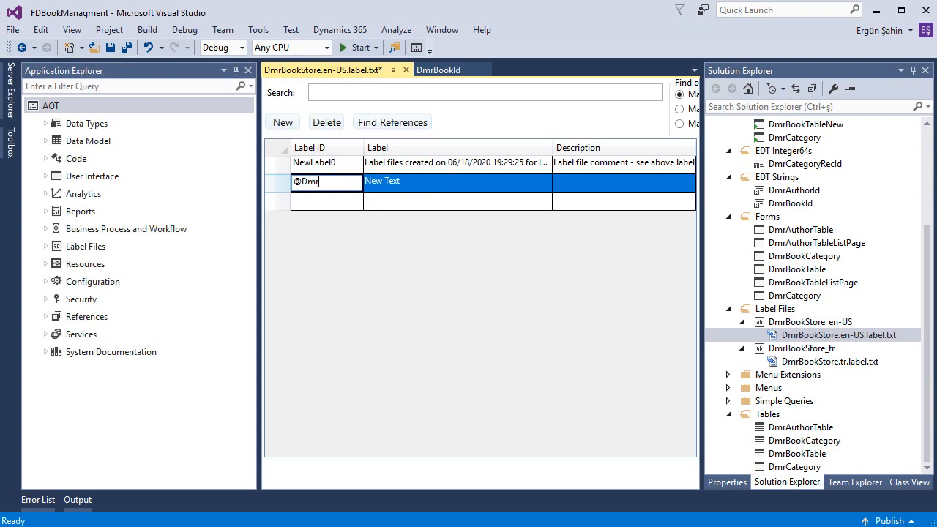
pyautogui.write('0001')
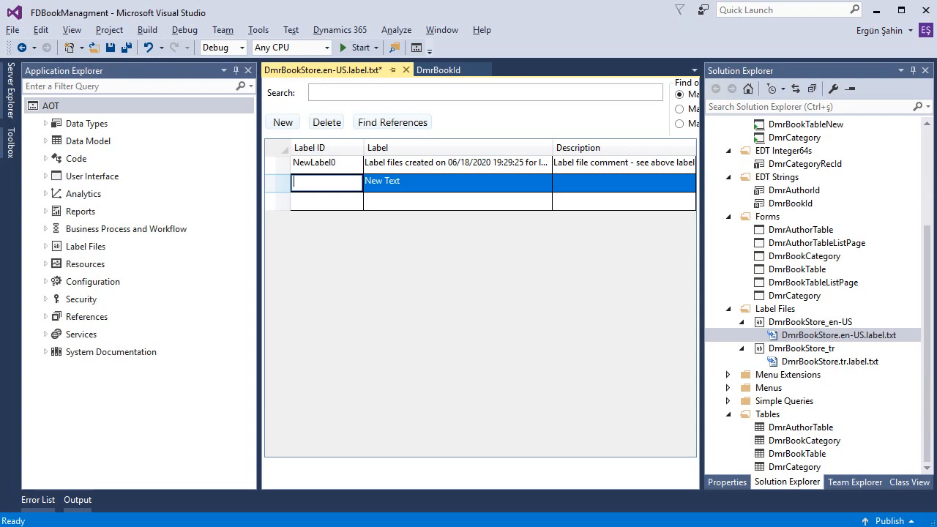
pyautogui.write('BookId')
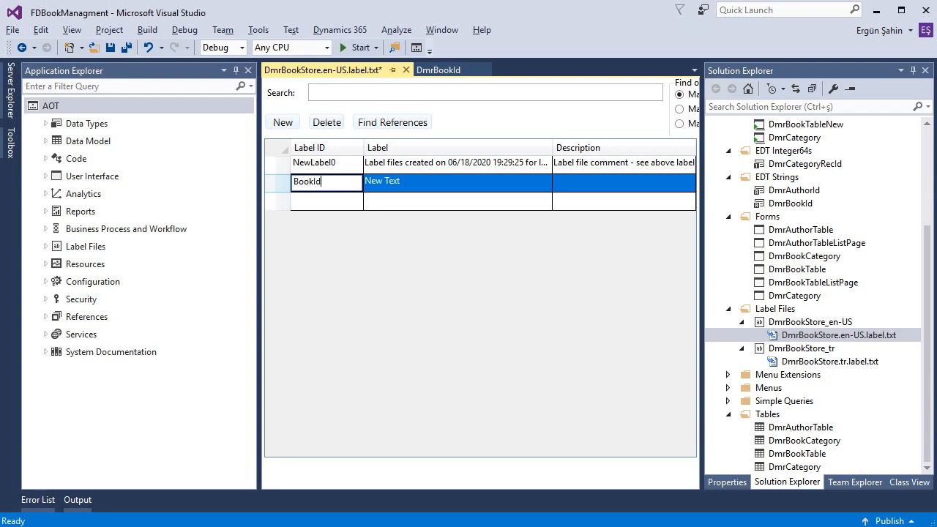
pyautogui.click(384, 180)
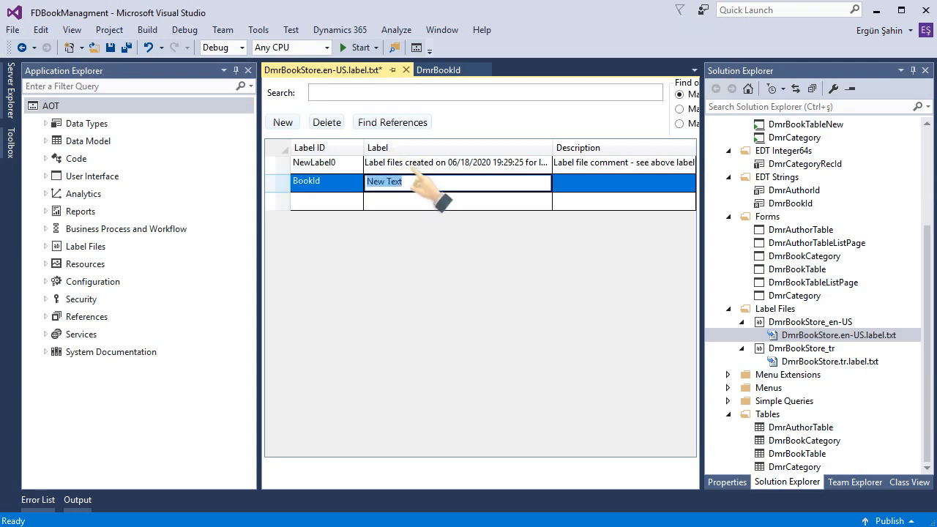
pyautogui.write('Book')
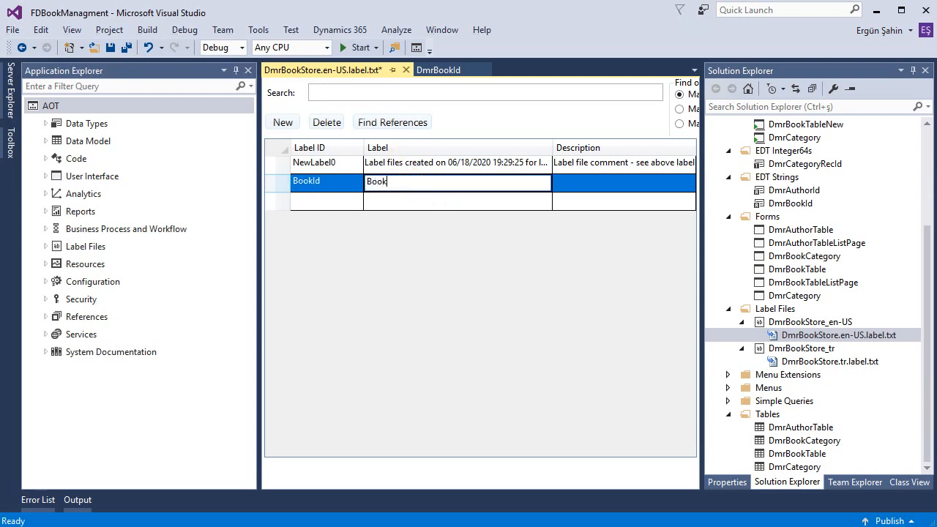
pyautogui.write('Id')
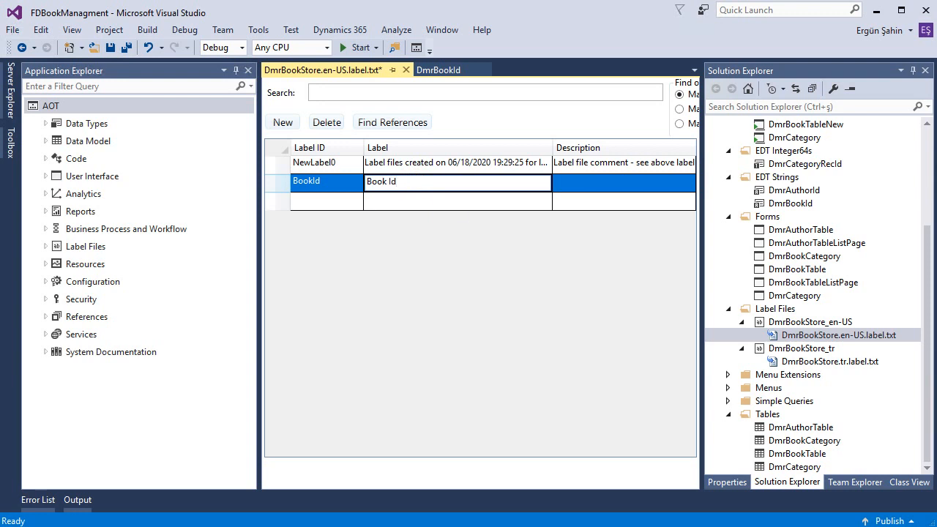
pyautogui.press('ctrl+s')
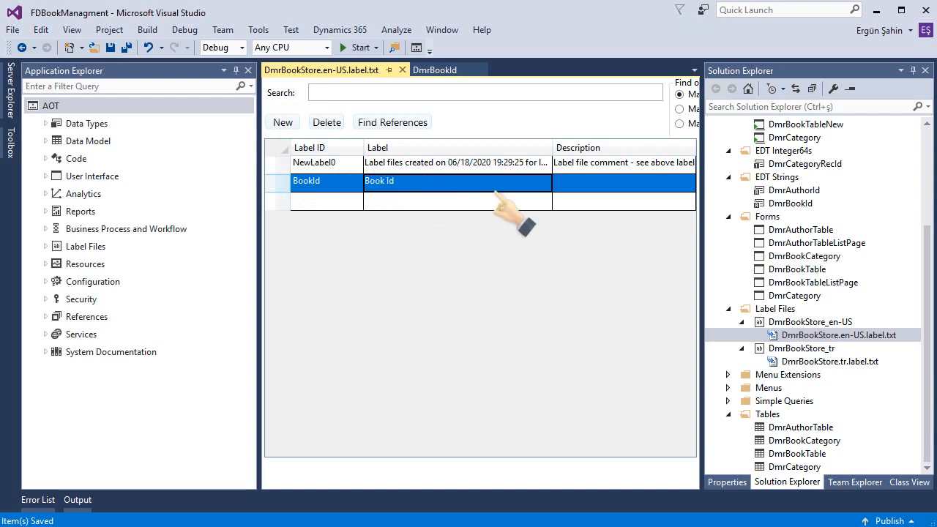
# Create label BookId with its Turkish text in the tr label file.
pyautogui.click(830, 361)
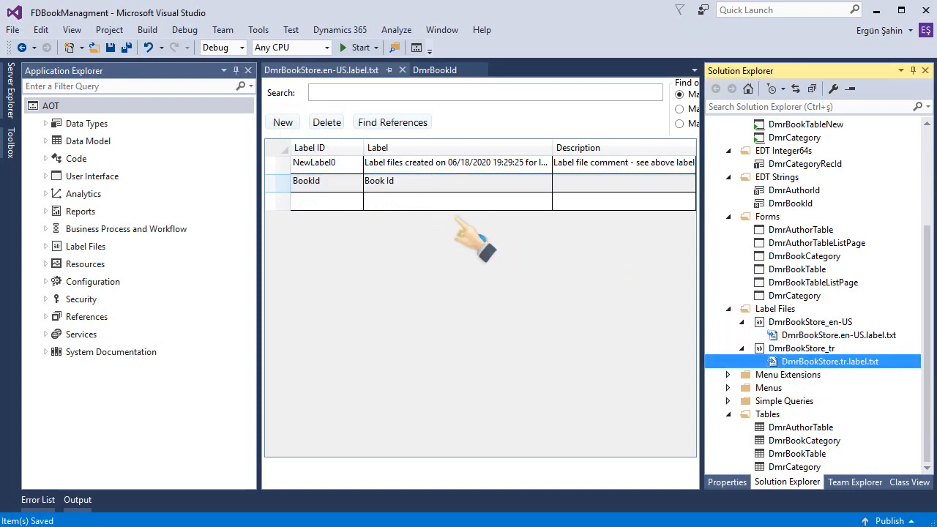
pyautogui.click(315, 181)
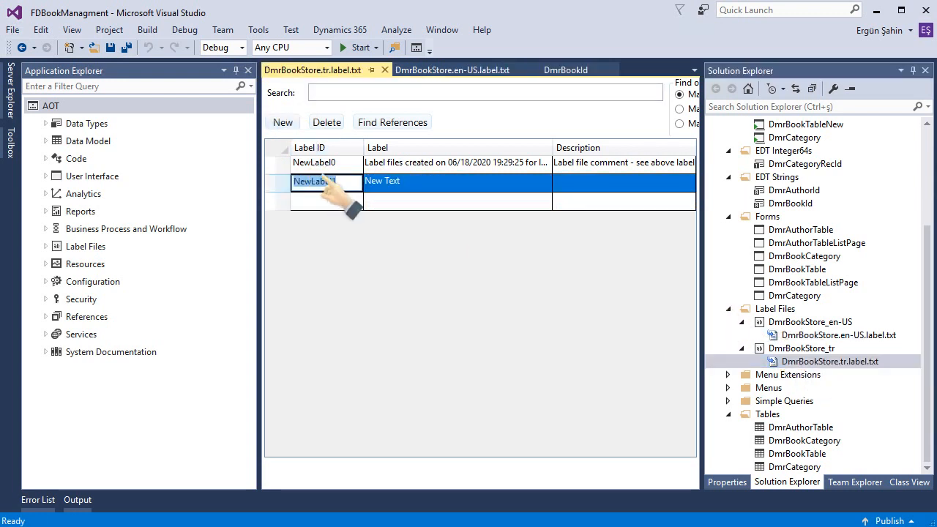
pyautogui.write('BookId')
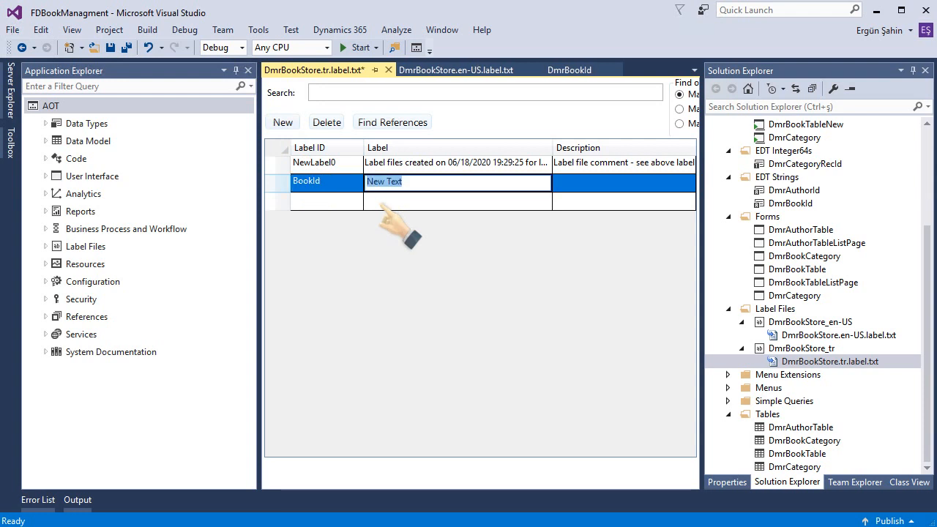
pyautogui.write('Kita')
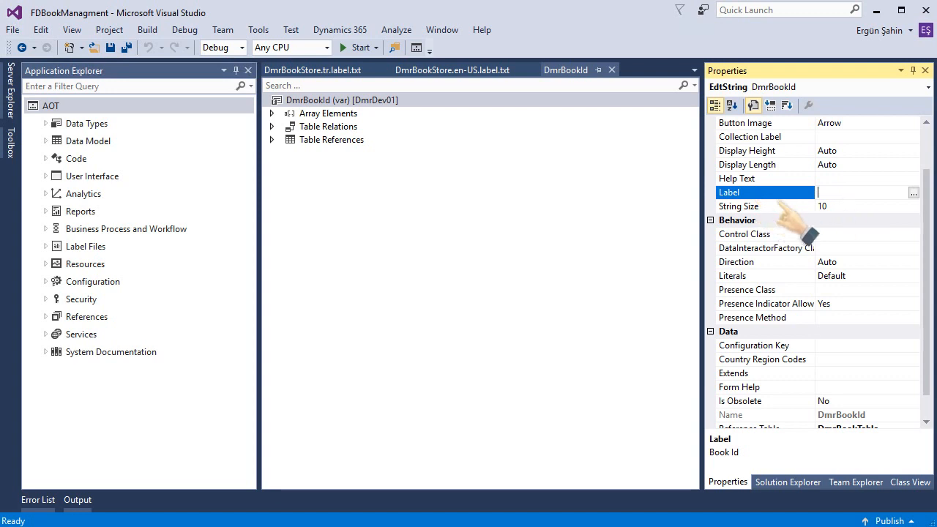
pyautogui.moveTo(886, 219)
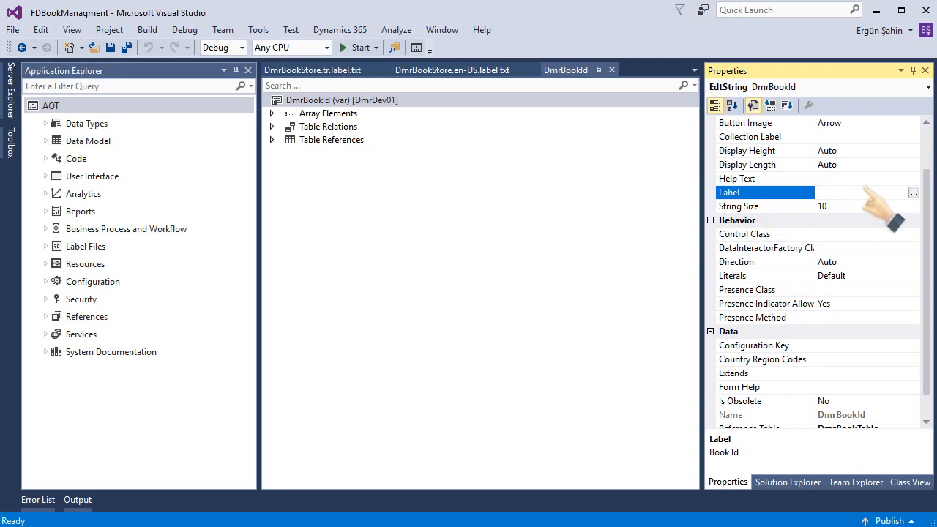
# Enter BookId as DmrBookId's Label value and commit it.
pyautogui.write('BookId')
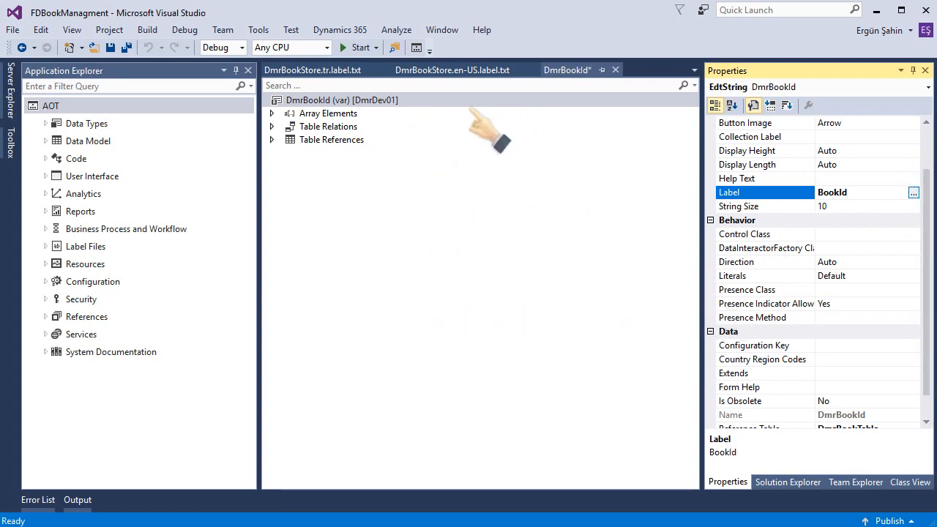
pyautogui.click(913, 191)
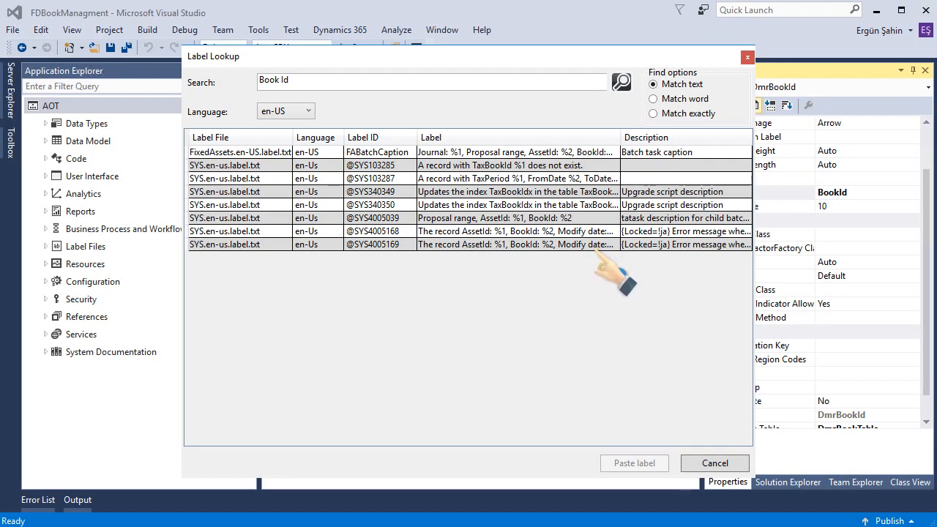
# Search Label Lookup for 'Book Id' and paste the DmrBookStore BookId label into the property.
pyautogui.click(621, 81)
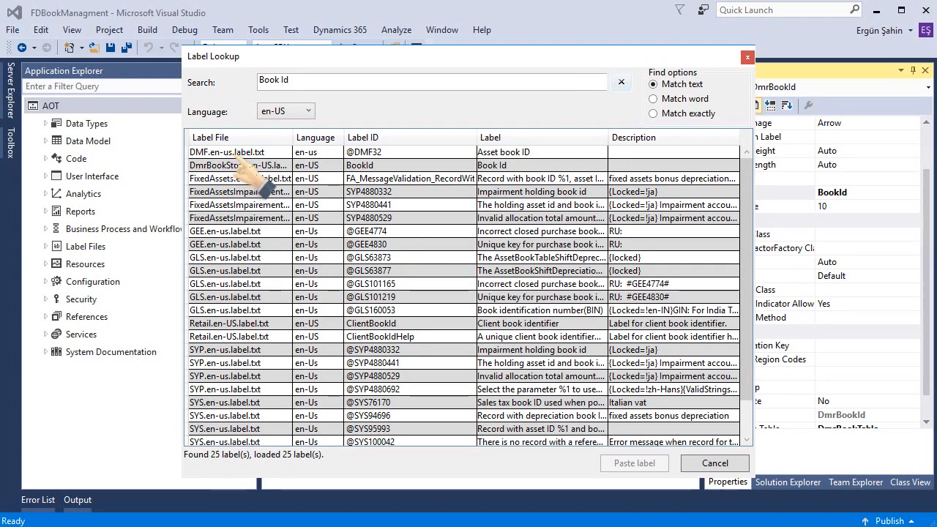
pyautogui.click(238, 165)
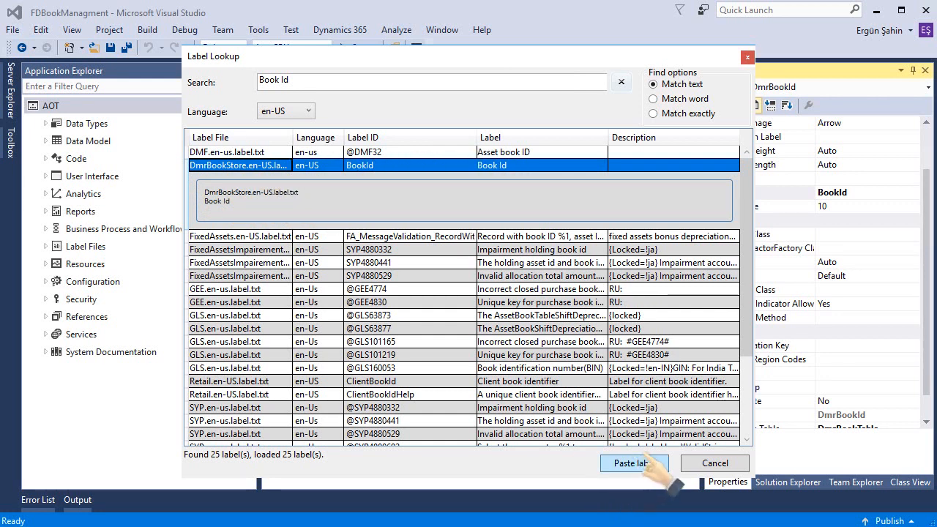
pyautogui.click(629, 462)
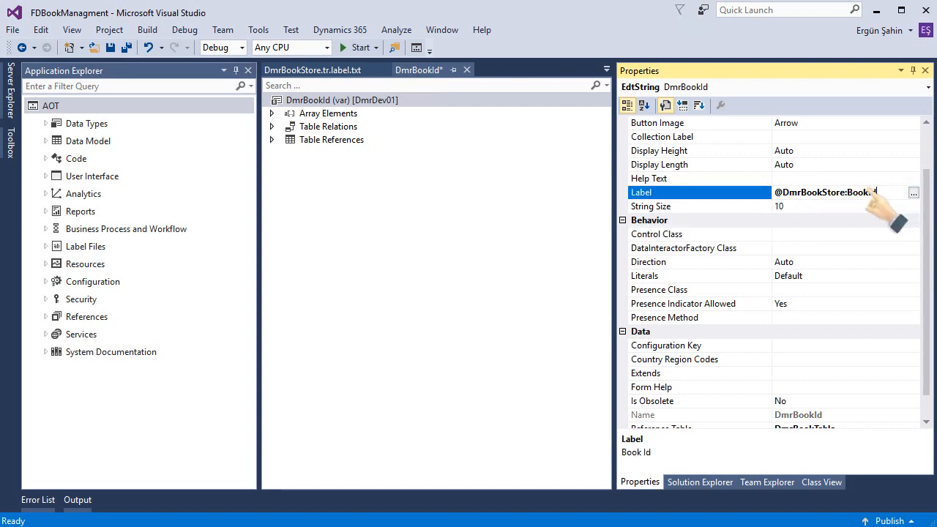
pyautogui.write('BookId')
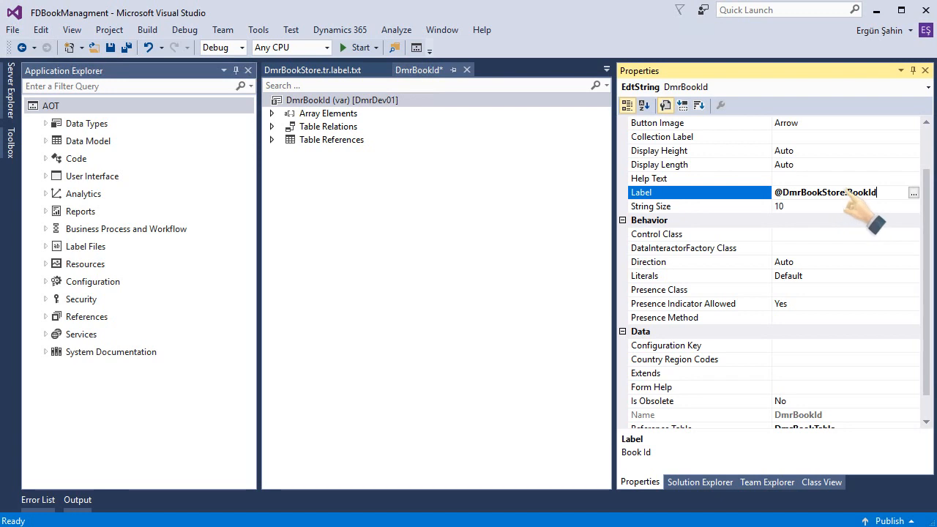
pyautogui.click(699, 482)
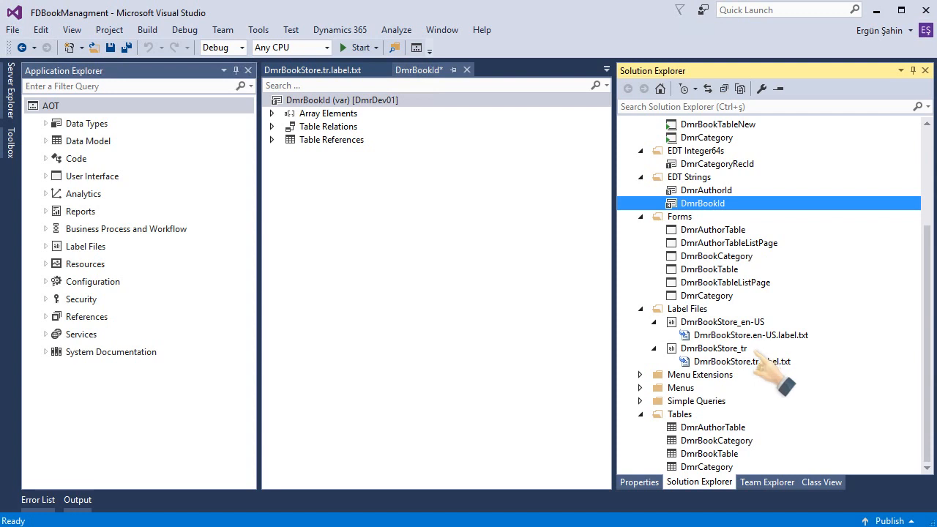
# Bring up the Properties of DmrBookStore.en-US.label.txt from Solution Explorer.
pyautogui.click(749, 334)
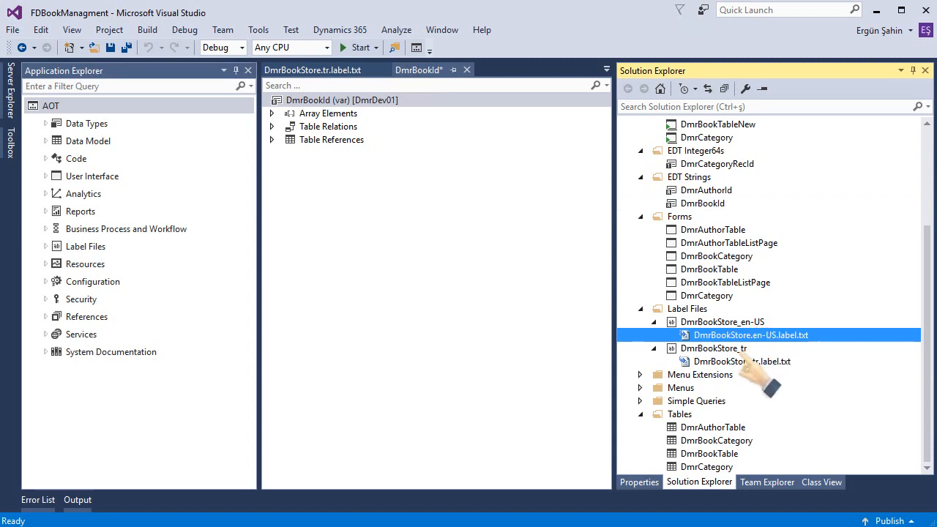
pyautogui.click(741, 361)
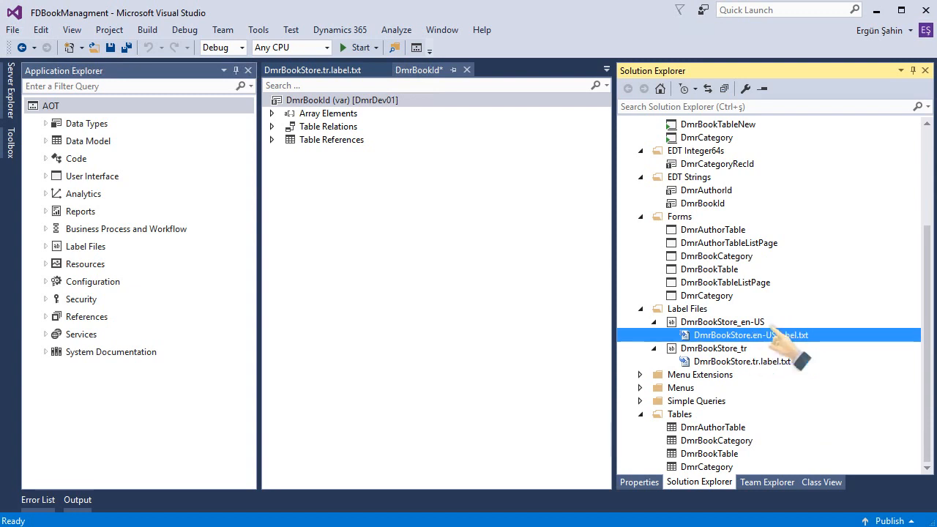
pyautogui.rightClick(751, 335)
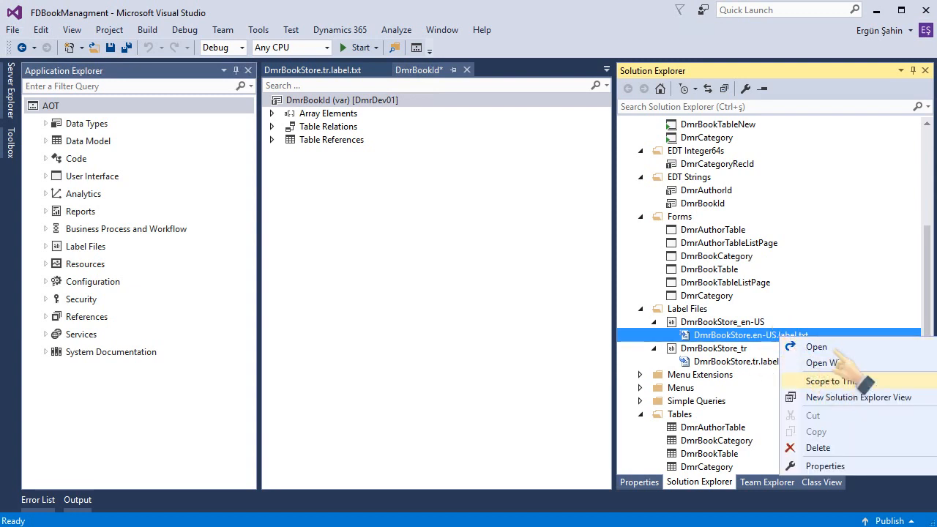
pyautogui.moveTo(849, 465)
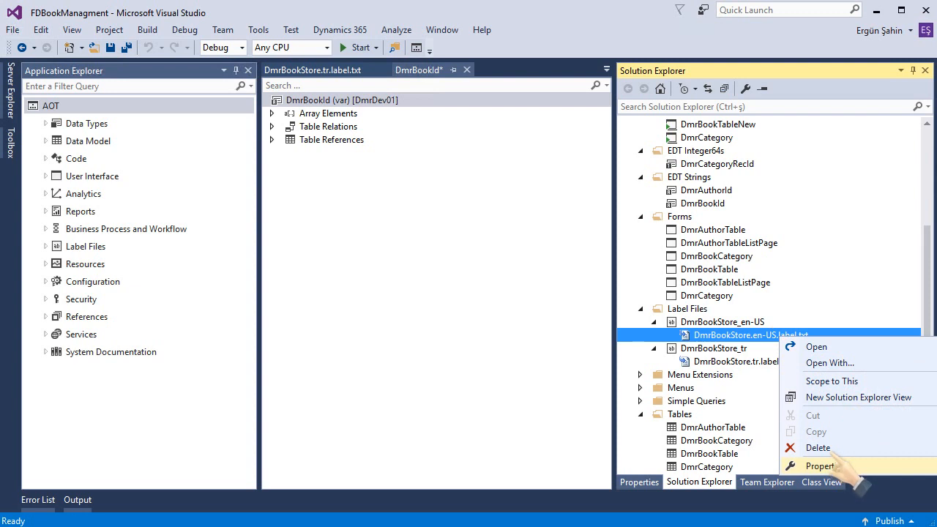
pyautogui.moveTo(842, 468)
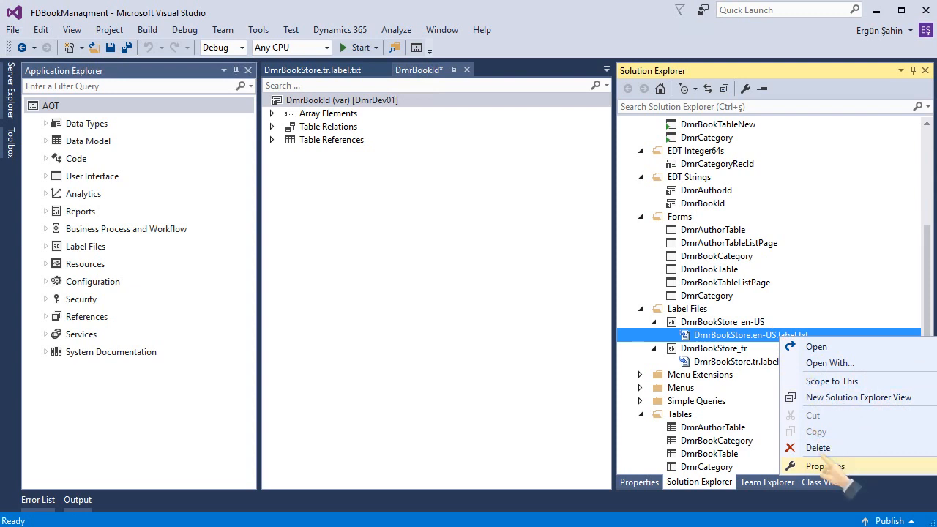
pyautogui.click(825, 465)
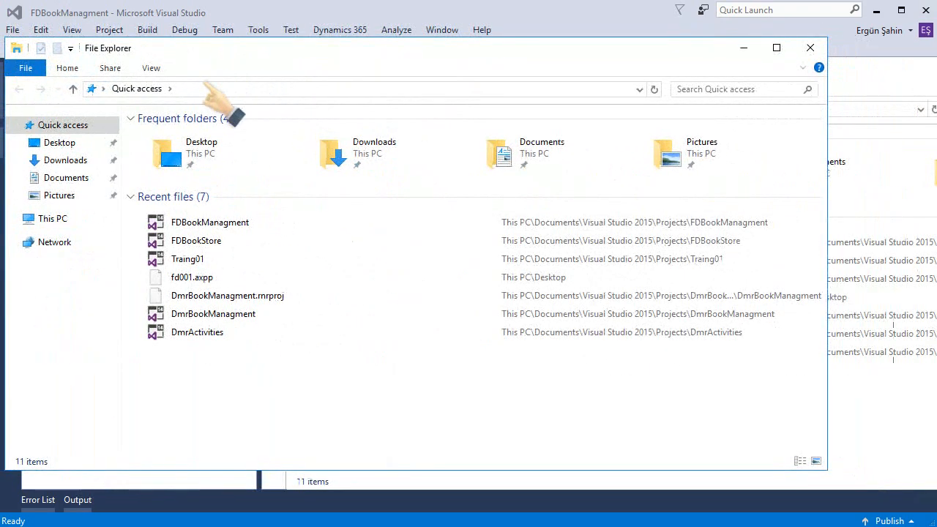
# Navigate to the LabelResources\en-US path and open the DmrBookStore en-US label file.
pyautogui.write('K:\\AosService\\PackagesLocalDirectory\\DmrDev01\\DmrDev01\\AxLabelFile\\LabelResources\\en-US\\DmrBookStore.en-US.label.txt')
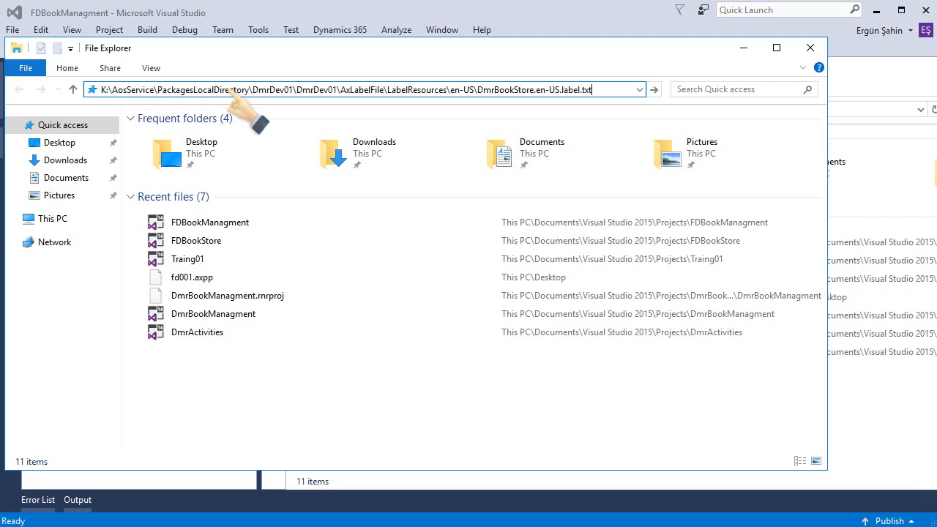
pyautogui.click(358, 89)
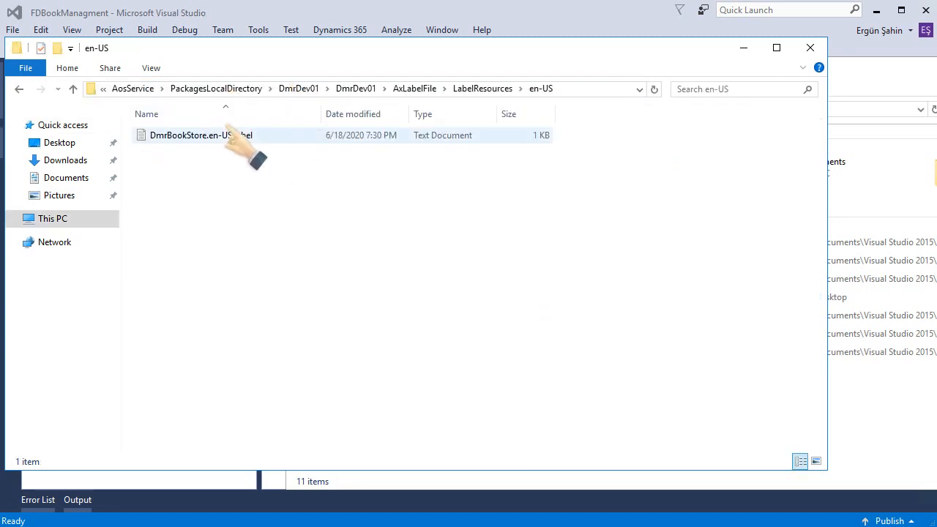
pyautogui.doubleClick(202, 135)
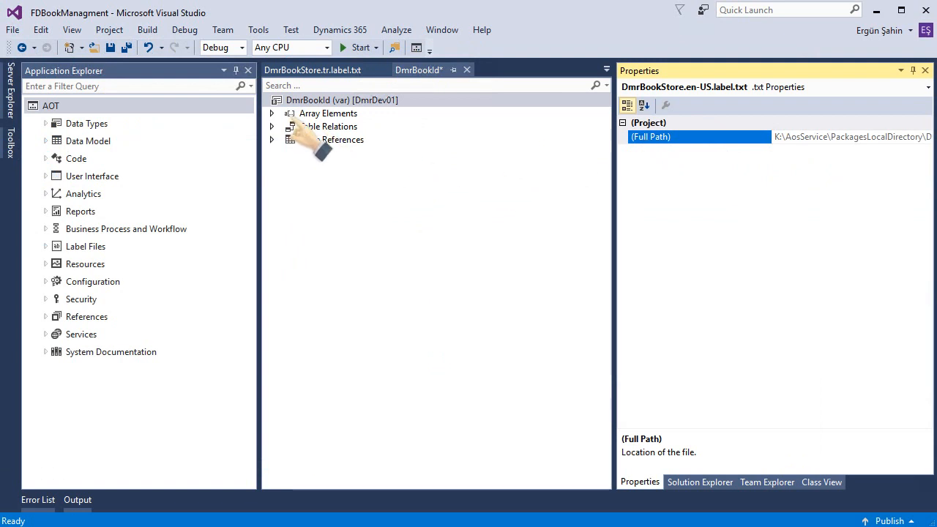
pyautogui.click(340, 100)
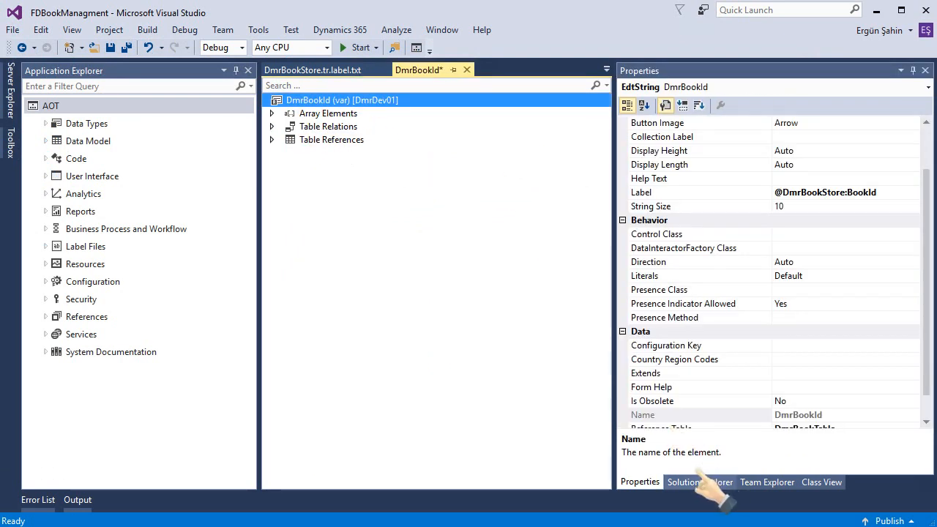